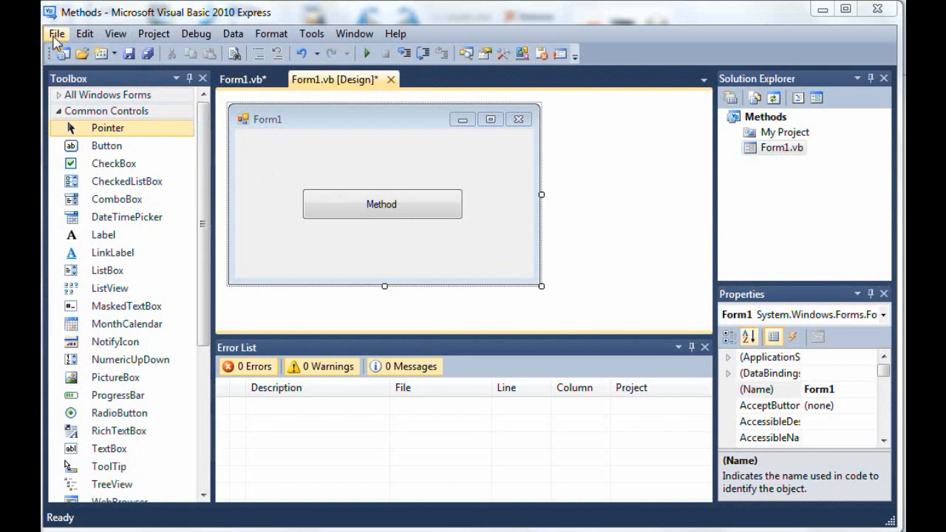
Start a new project from the File menu, continuing past the unsaved-changes prompt.
left_click(56, 33)
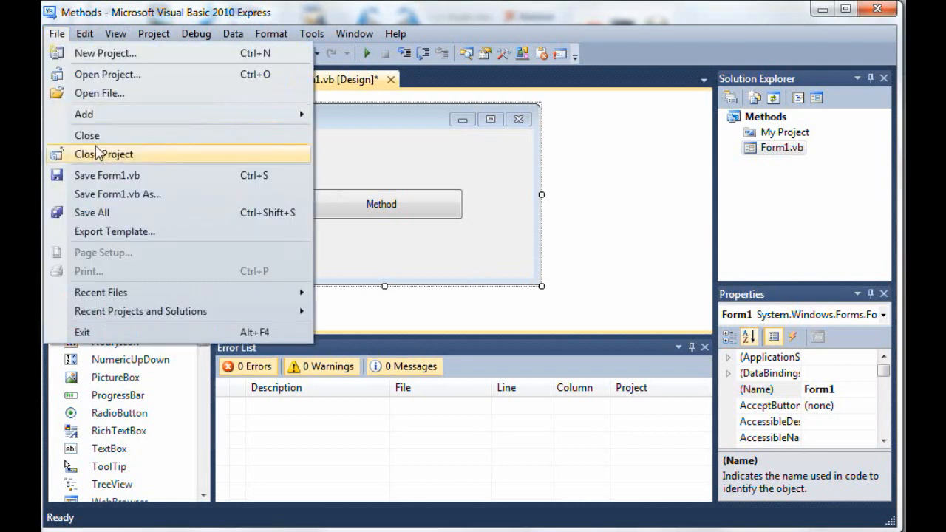
left_click(105, 53)
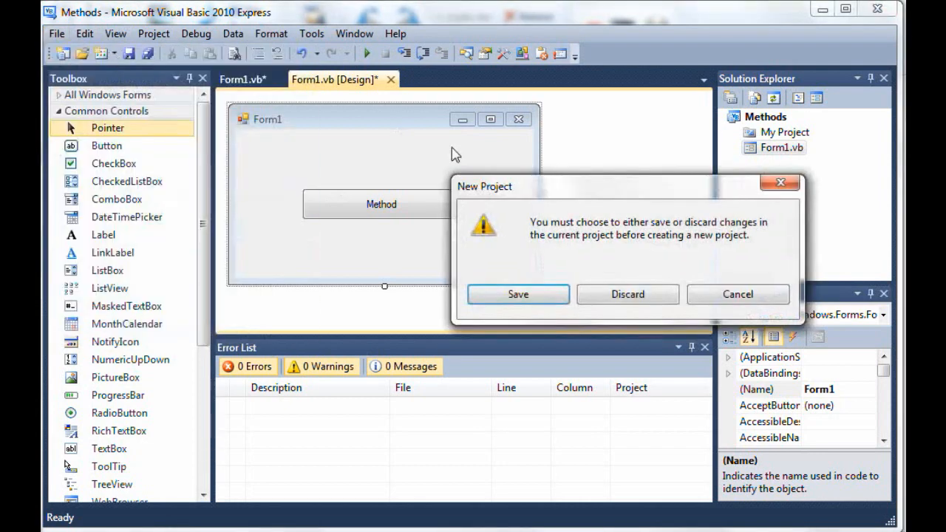
left_click(627, 294)
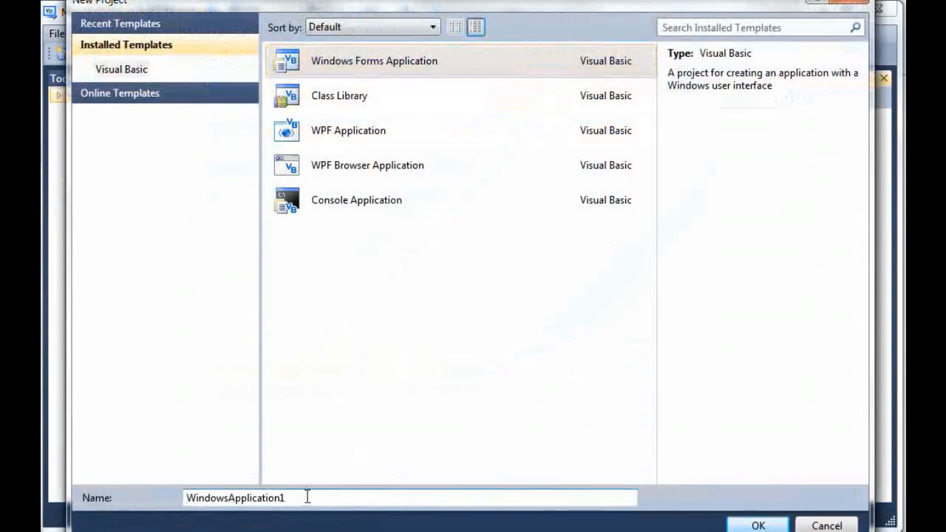
Create the Windows Forms Application project named Methods.
type("Metho")
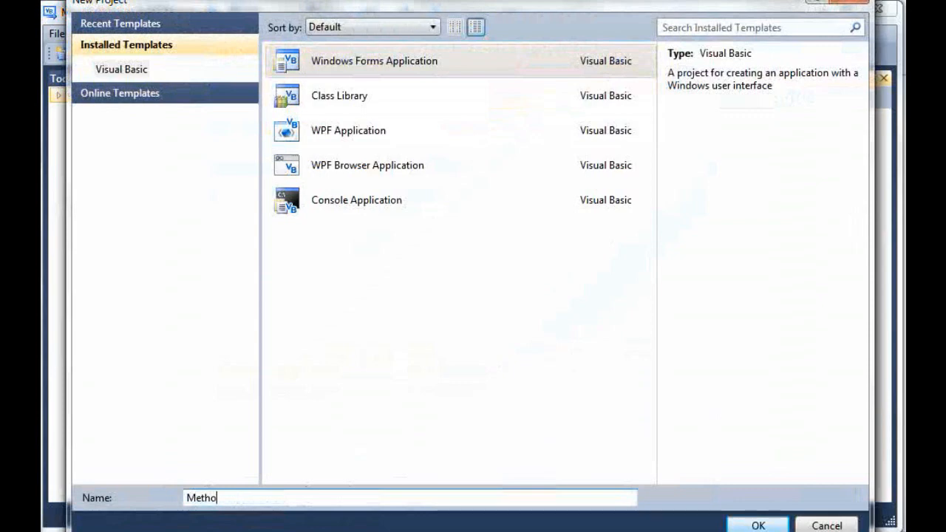
type("ds")
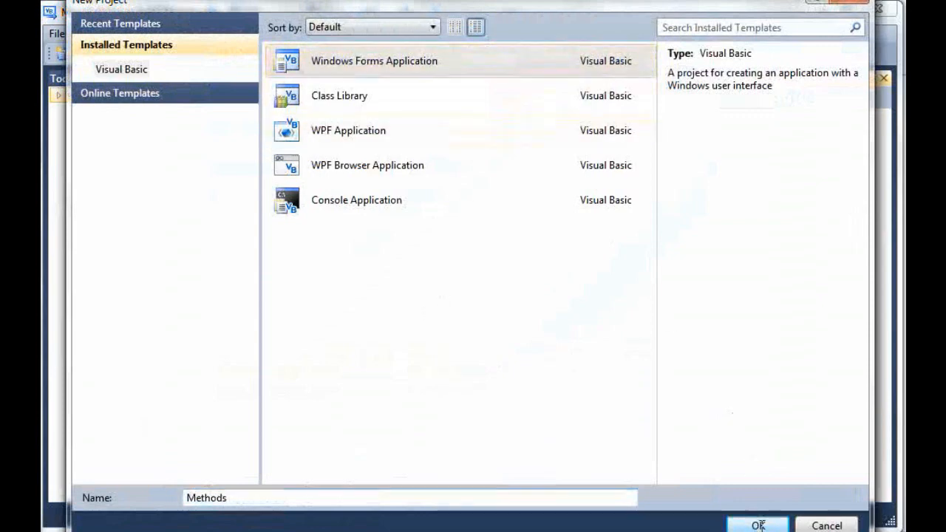
left_click(760, 527)
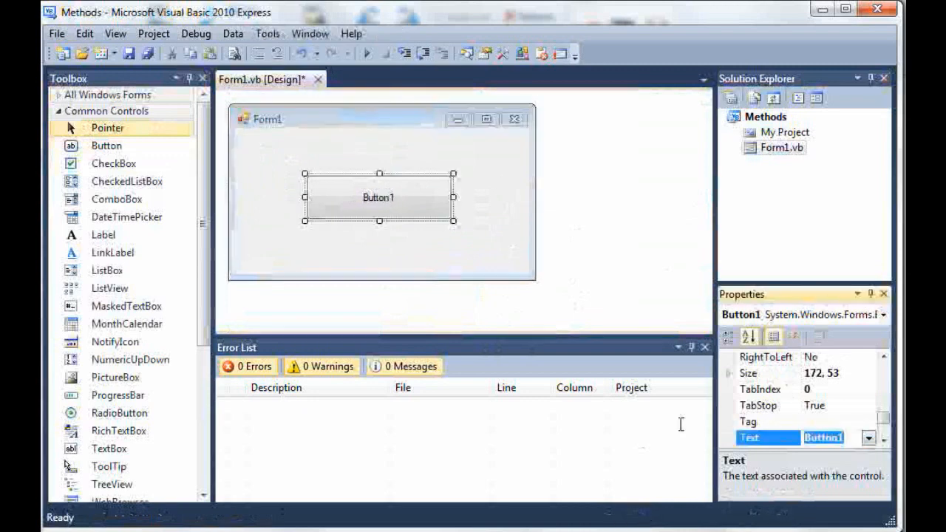
Set the button's text to Method and name to btnMethodMsg, then create its Click handler.
type("ME")
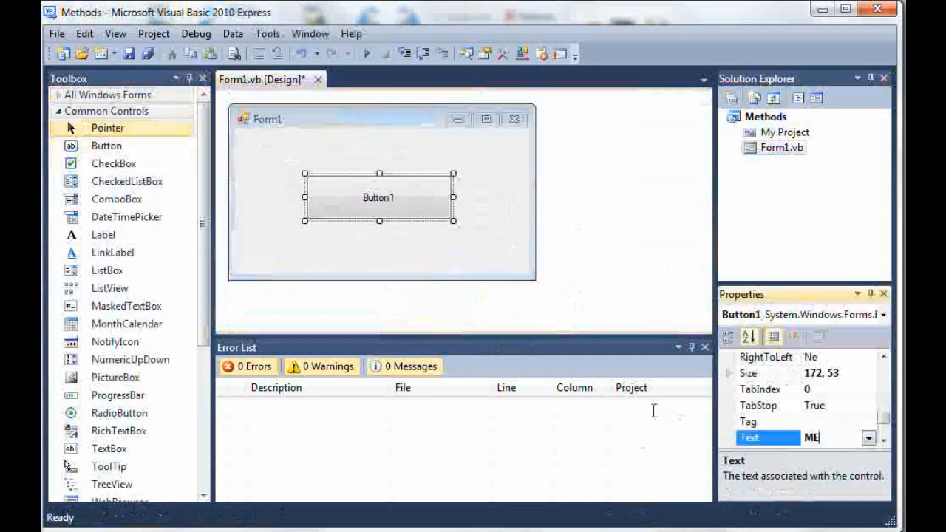
type("Method")
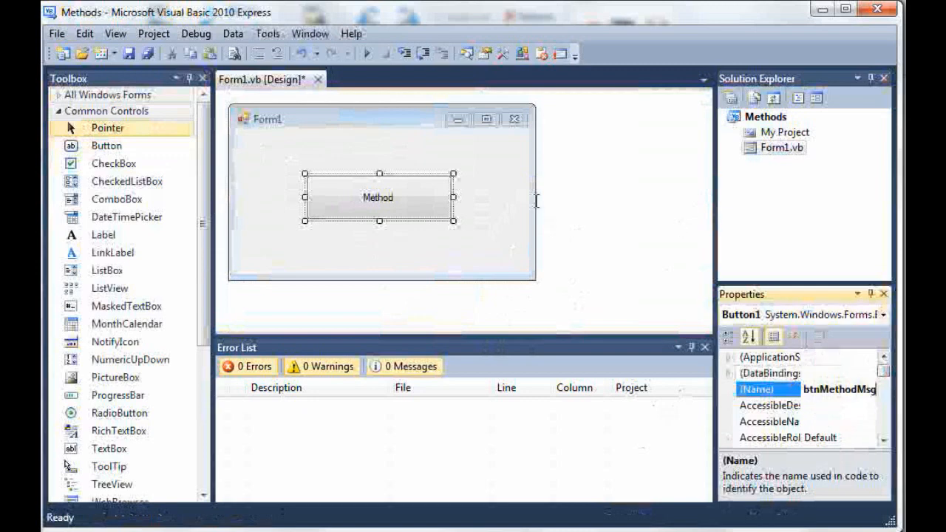
double_click(379, 197)
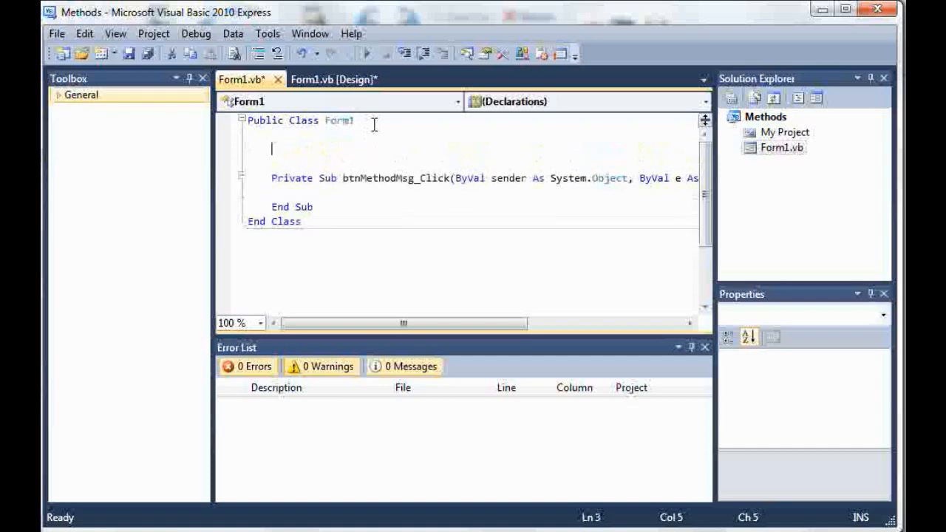
Declare Private Sub HelloWorld() above the btnMethodMsg_Click handler.
type("Private")
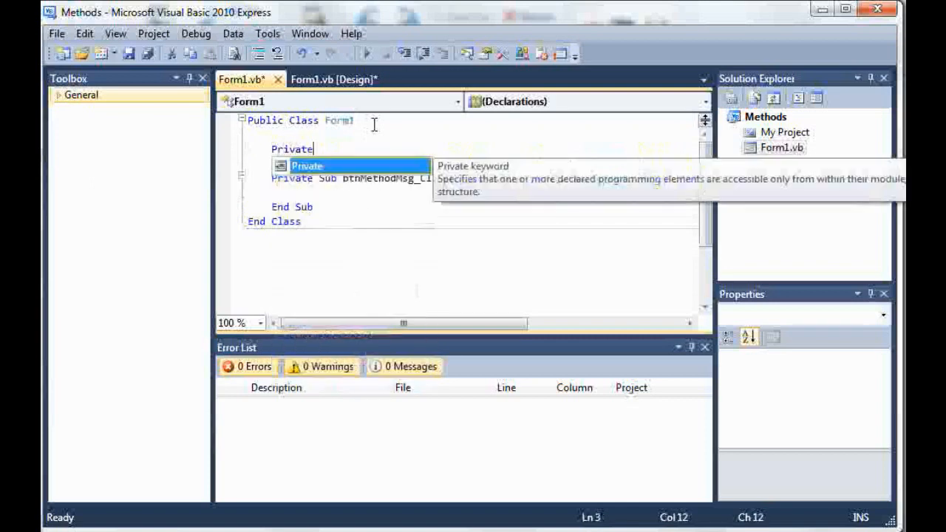
type("Sub")
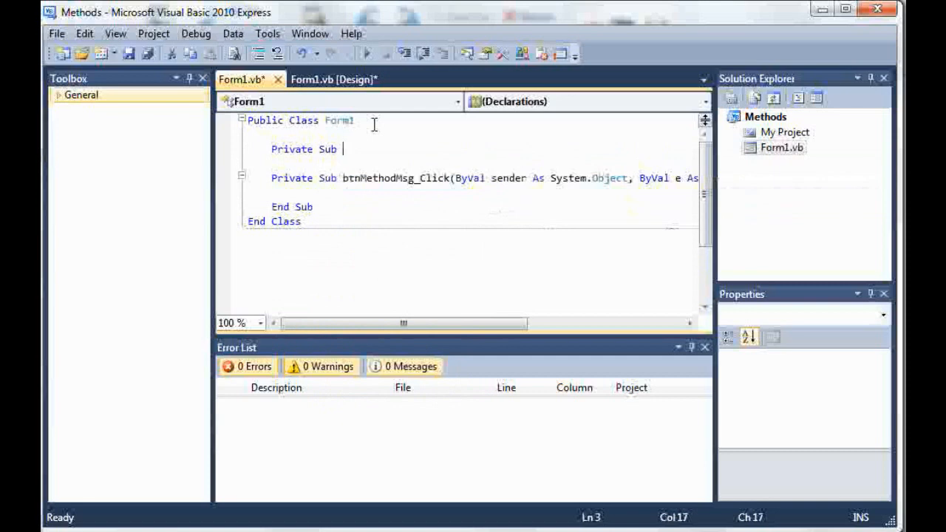
type("He")
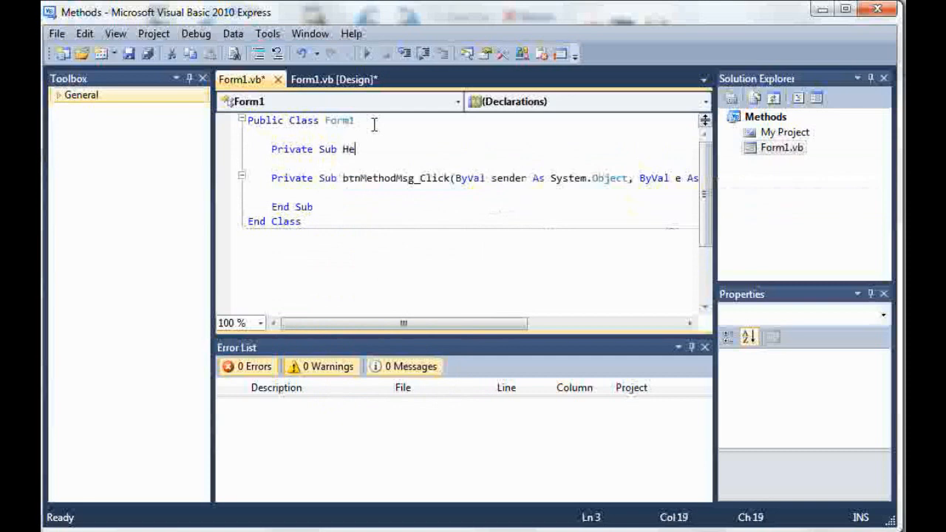
type("lloWorld")
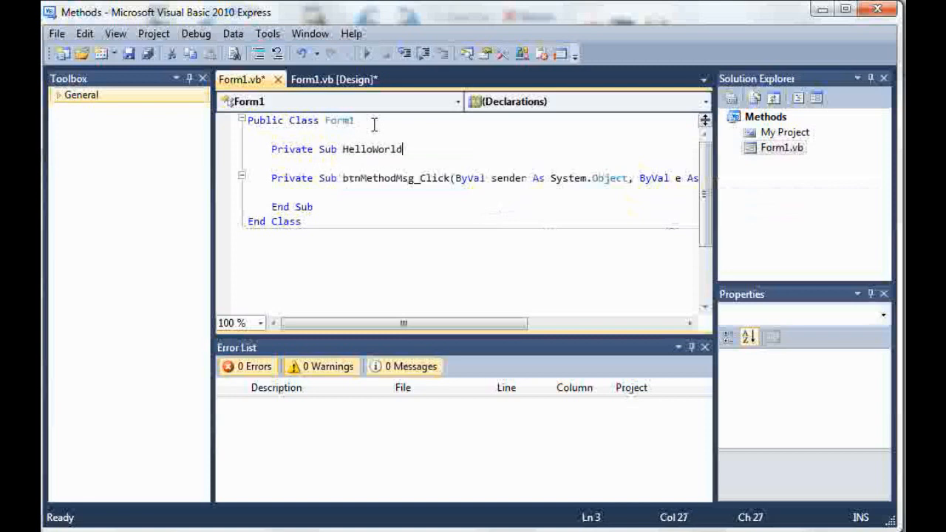
type("()")
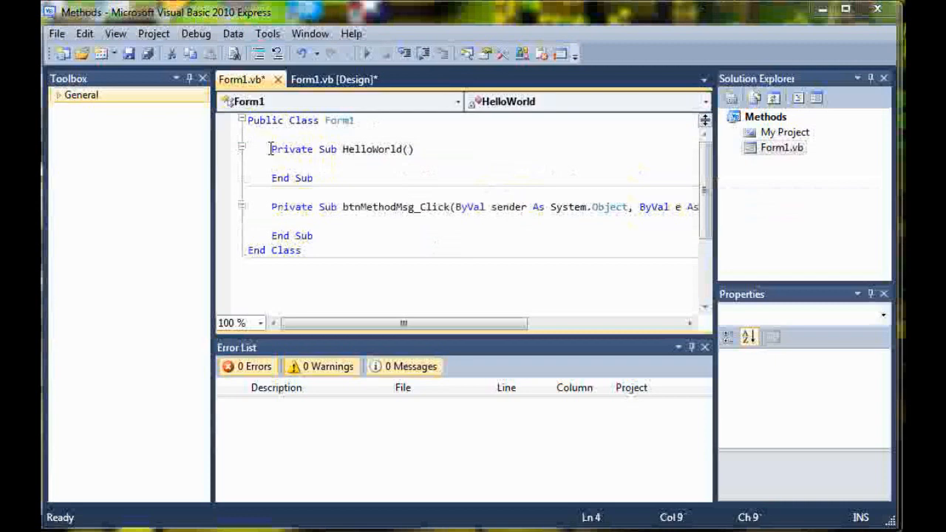
double_click(292, 149)
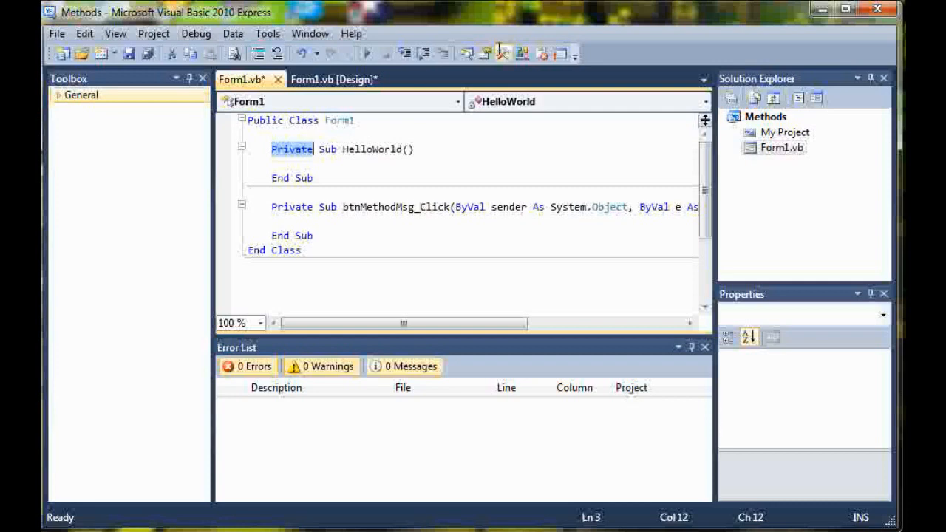
mouse_move(343, 141)
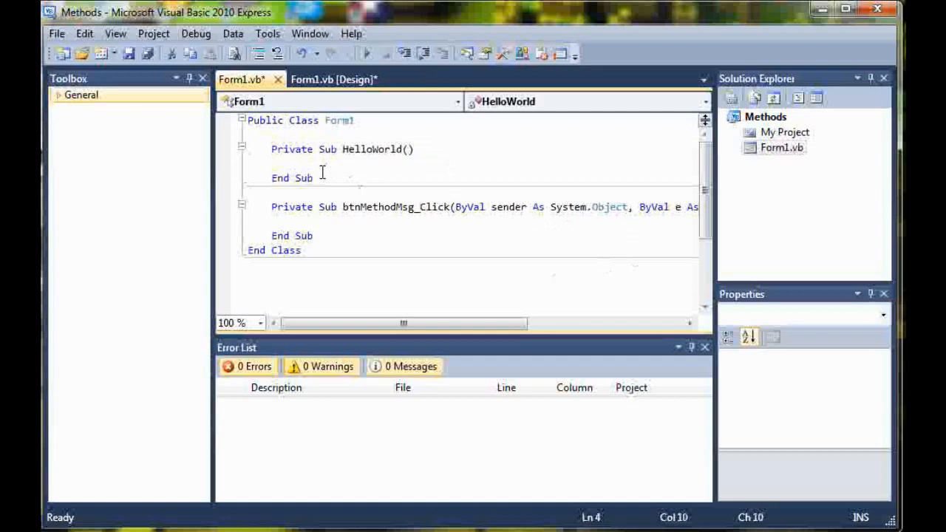
Start a MessageBox.Show call inside HelloWorld.
type("MessageBox")
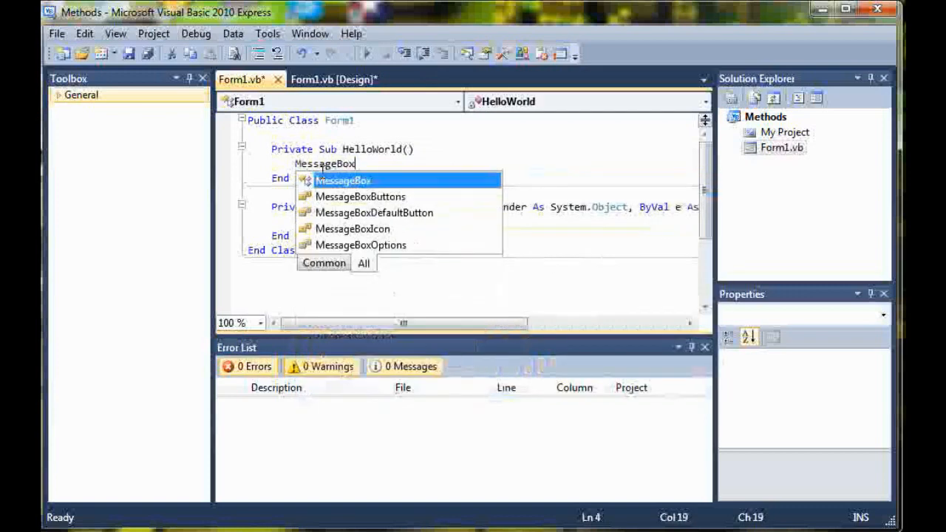
type(".Show.")
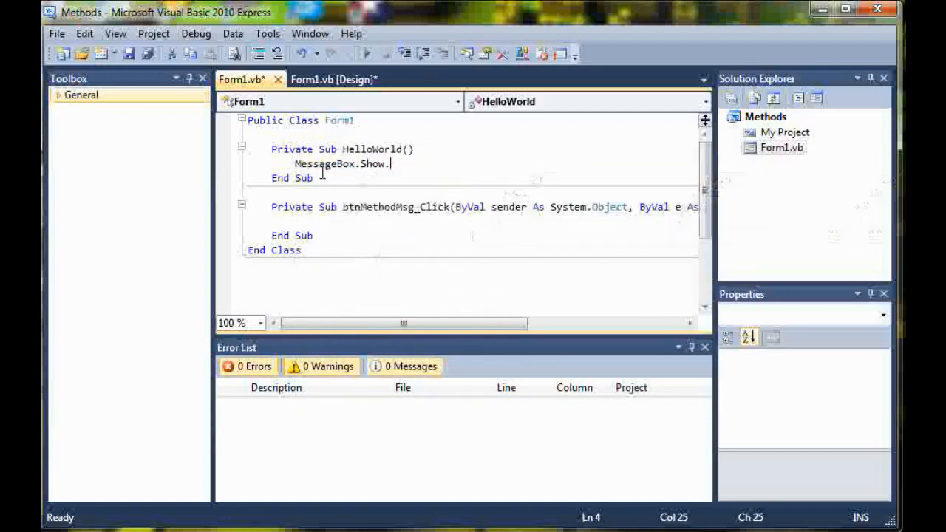
type("Messag")
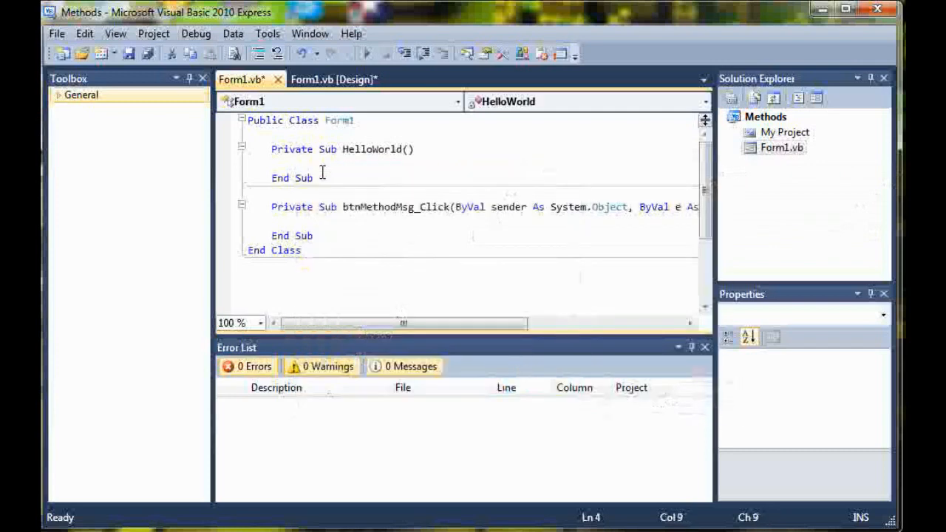
Begin Dim myName As String = inside HelloWorld and return to the form's design view.
type("Dim")
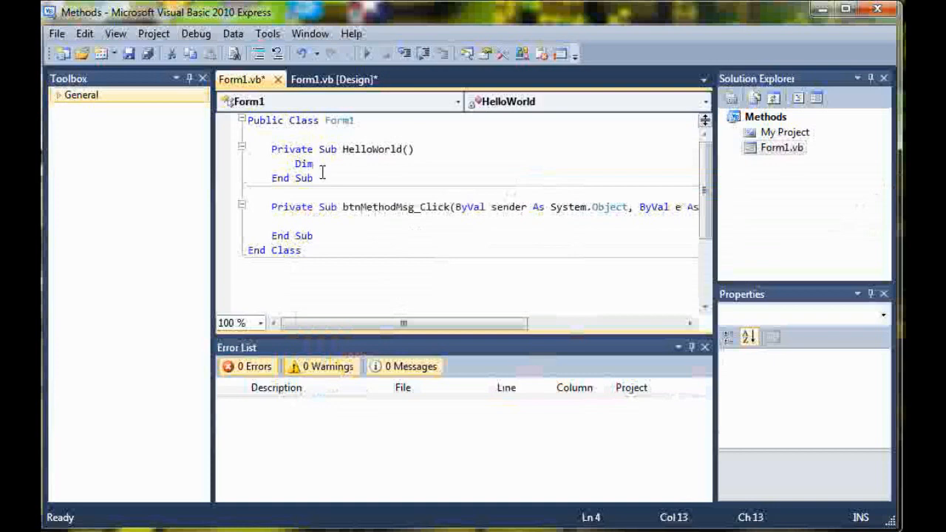
type("Name As S")
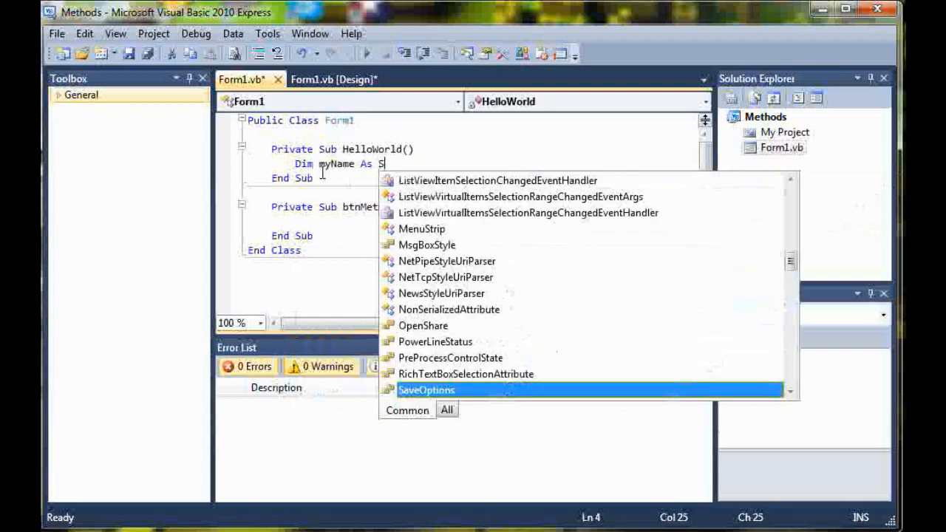
type("tring =")
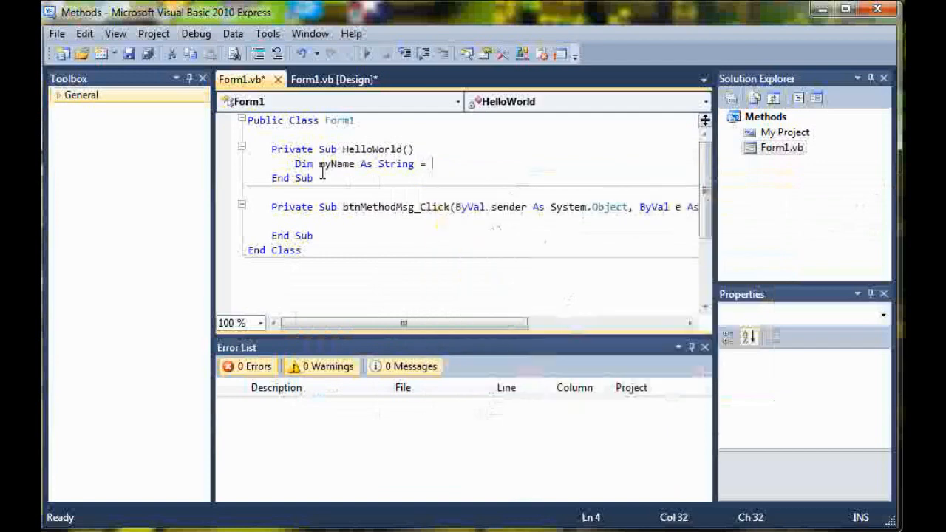
left_click(345, 80)
type("yourN")
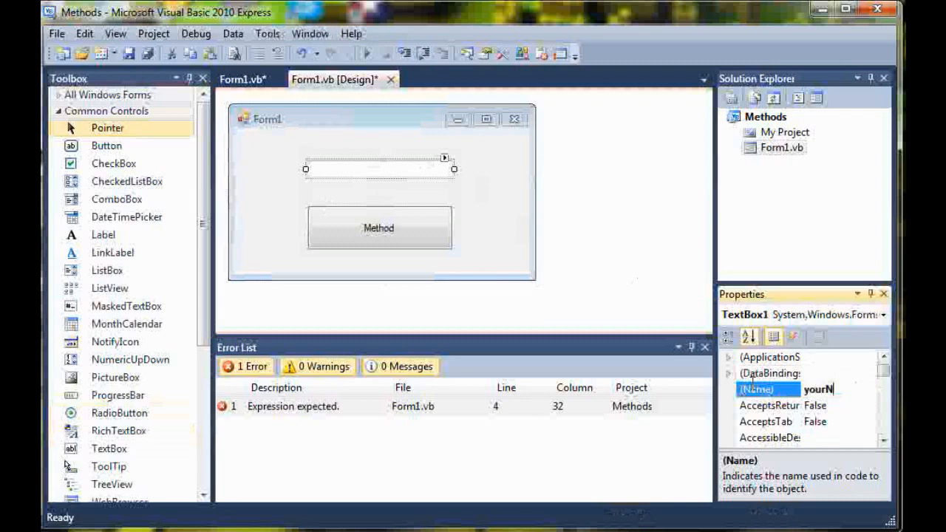
Name the new text box txtYourName and return to the form code.
type("am")
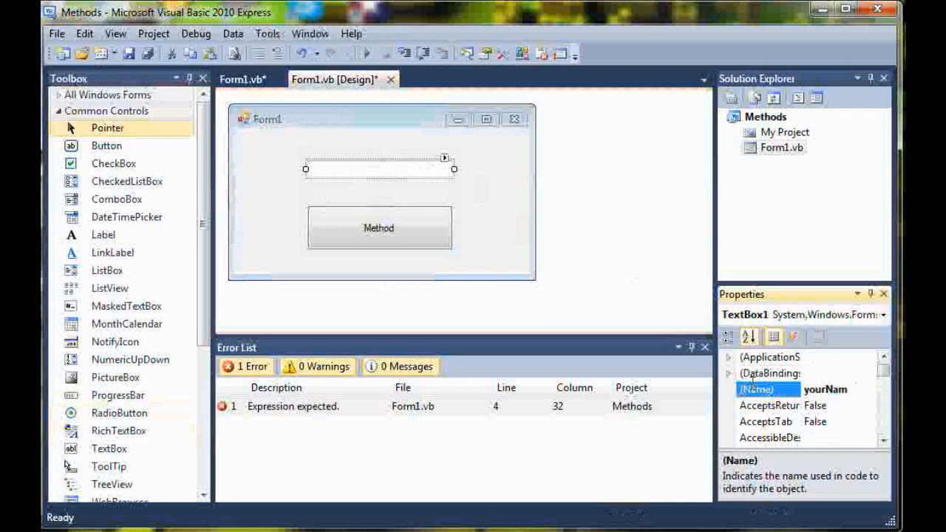
type("txtY")
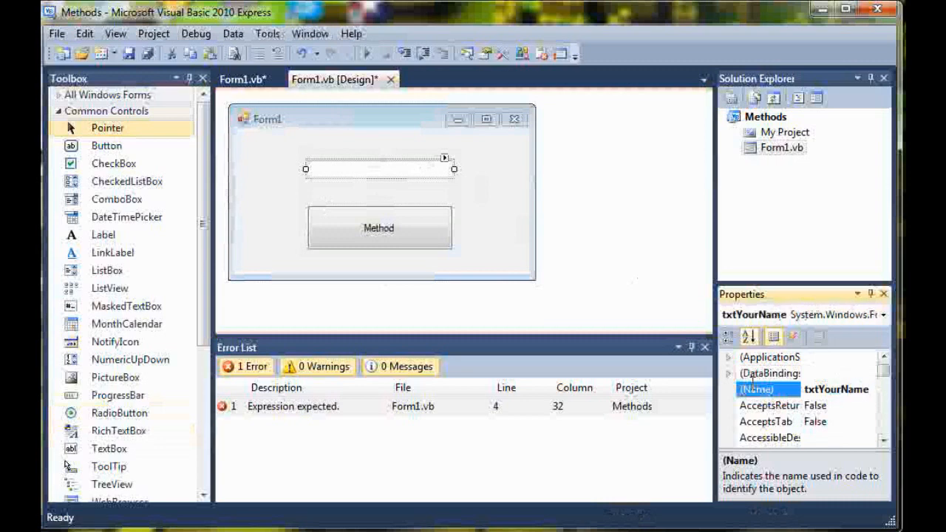
left_click(236, 80)
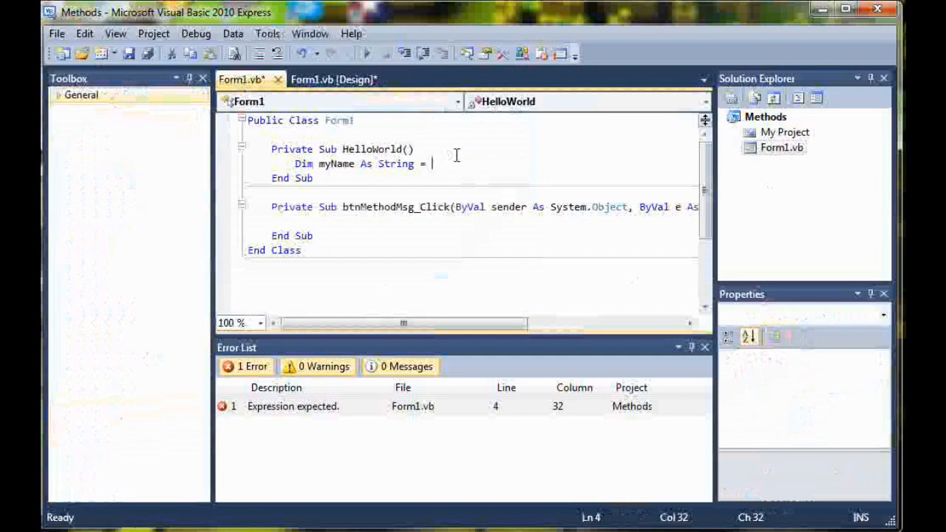
Assign myName the value txtYourName.Text.ToString.
type("txtYourName.")
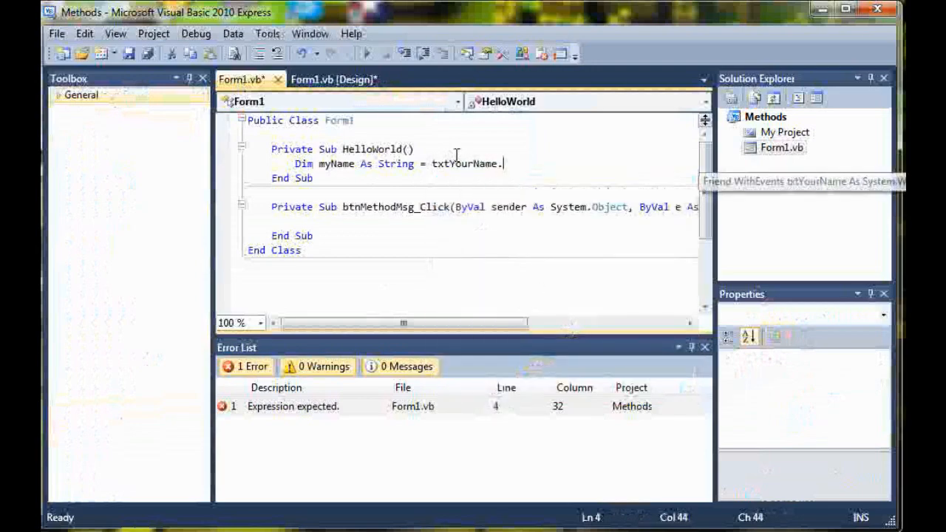
type("Text.")
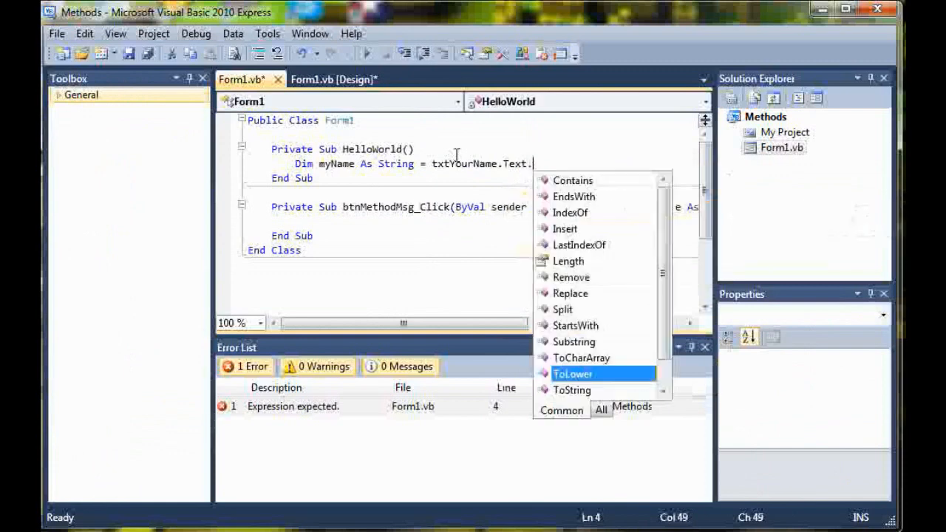
type("ToSr")
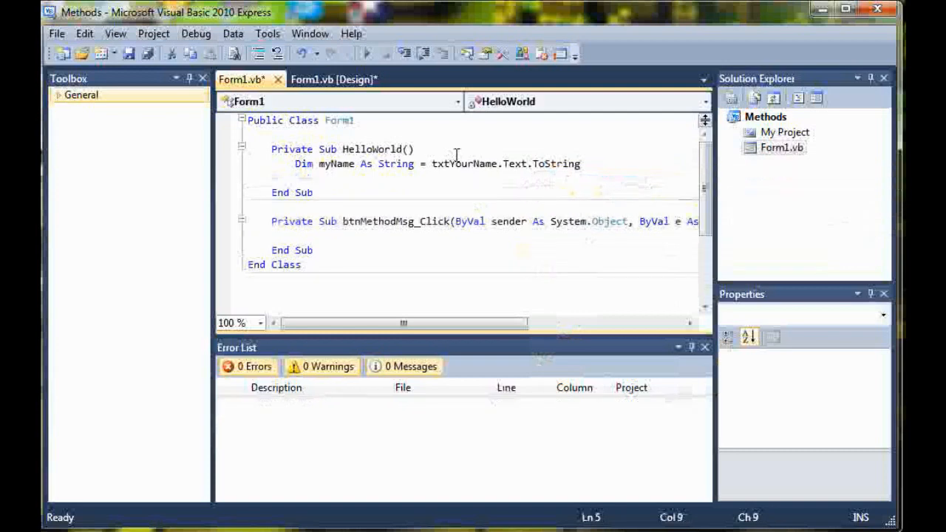
Write MessageBox.Show("Hello " & myName, "Methods") inside HelloWorld.
type("MessageBox.Show")
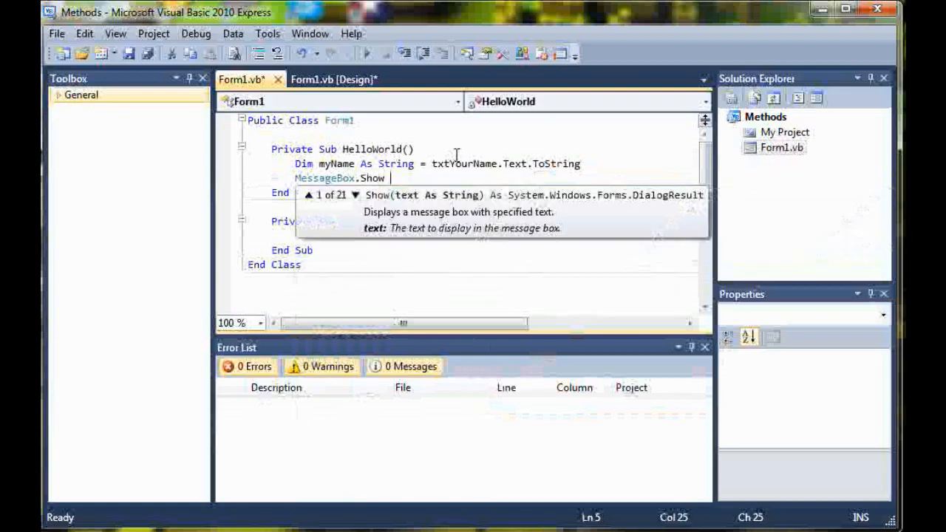
type("(")
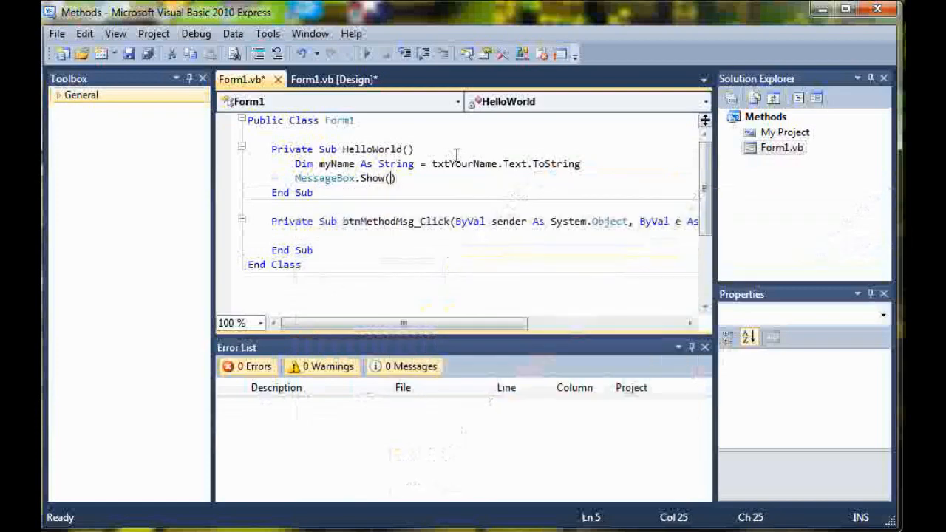
type("\"")
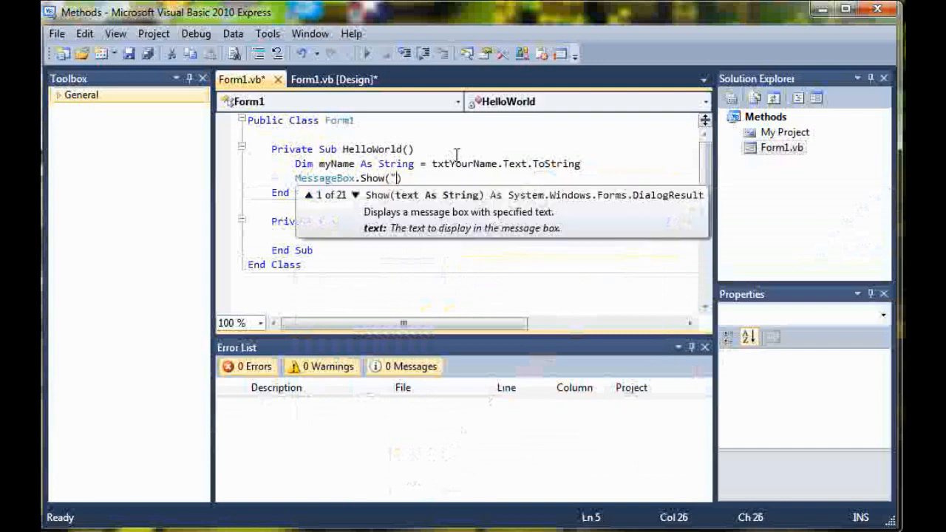
type("Hello")
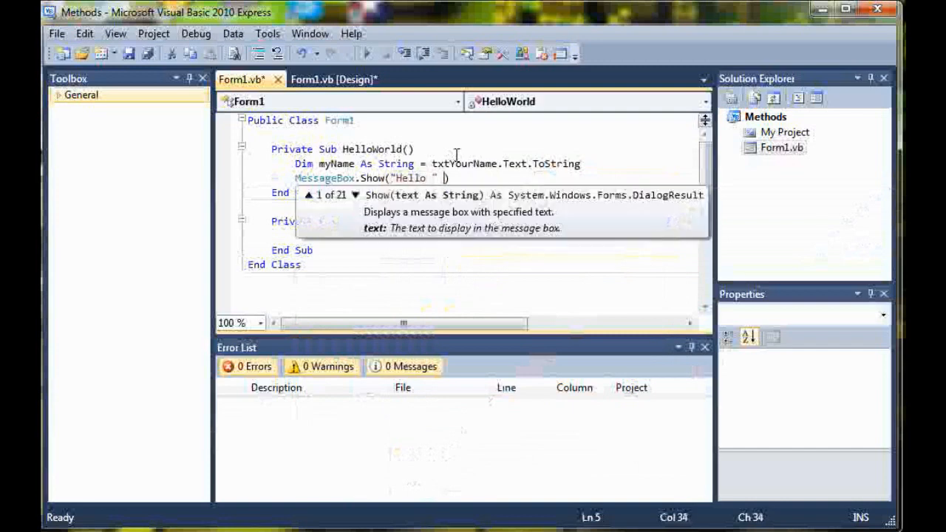
type("&")
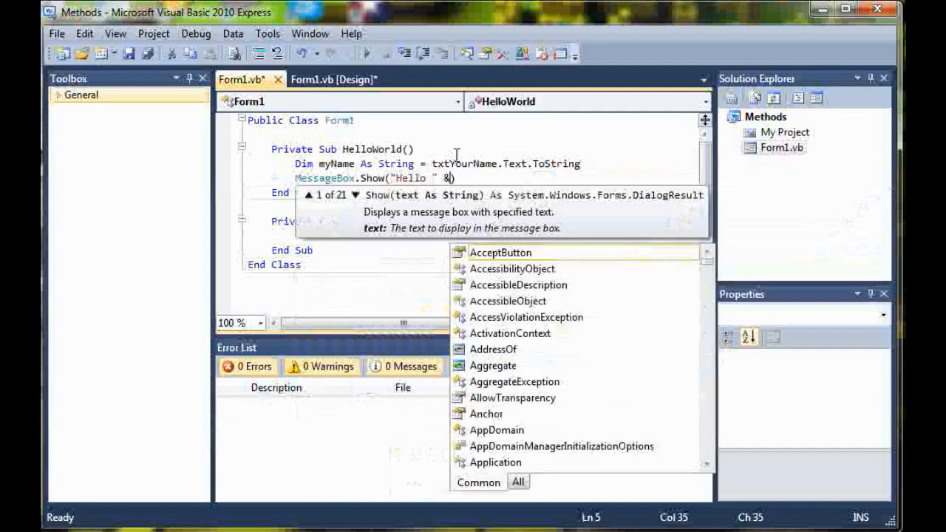
type("myName")
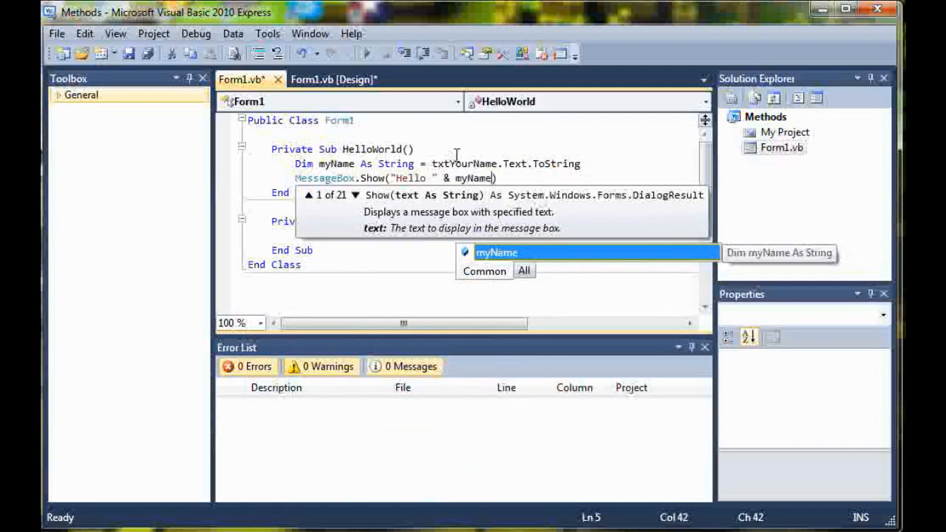
type(",")
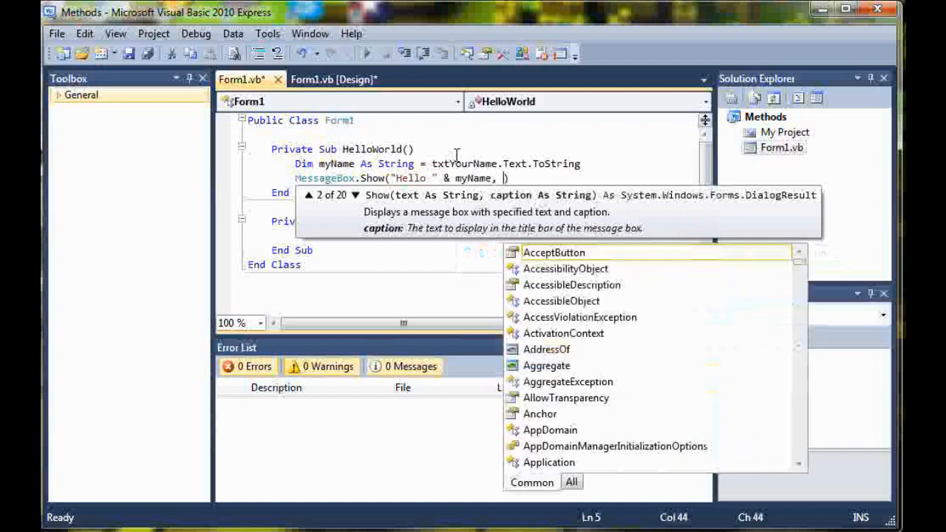
type("\"Method\"")
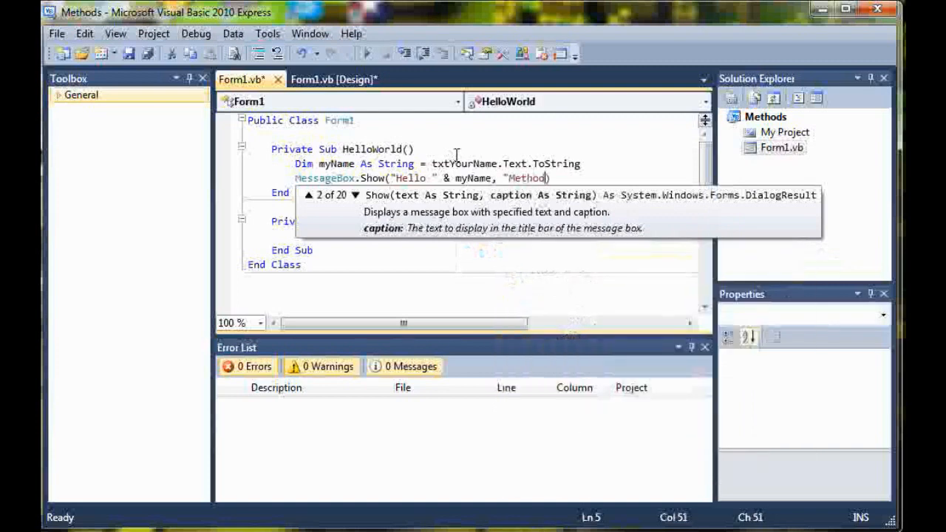
type("s")
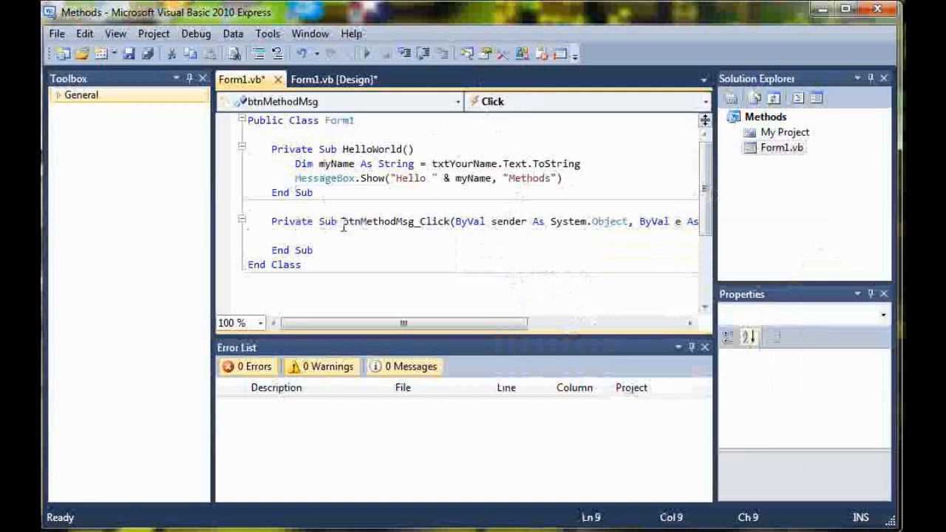
mouse_move(319, 235)
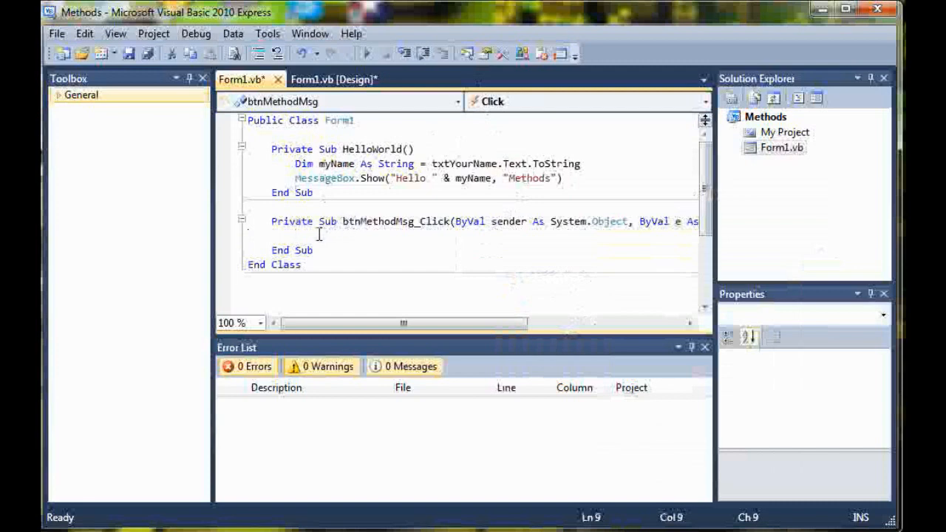
mouse_move(320, 239)
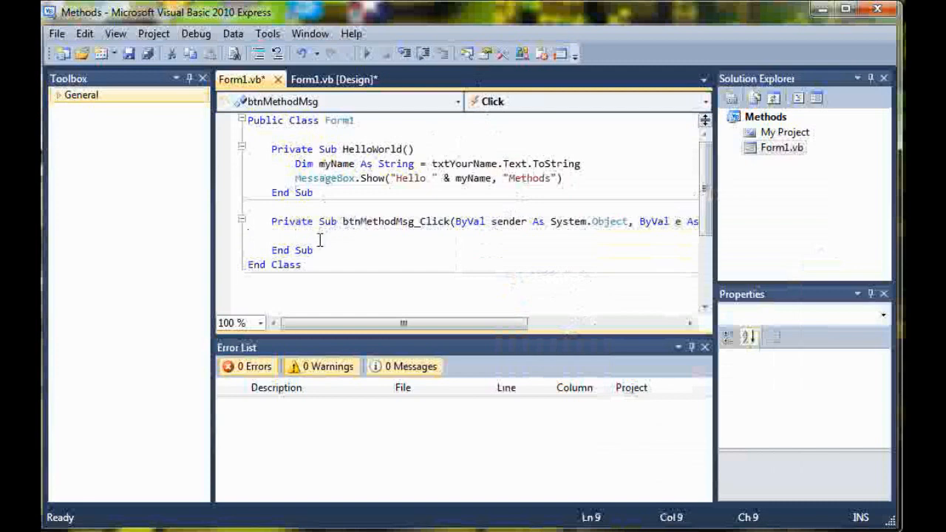
Call HelloWorld() from the btnMethodMsg_Click handler.
type("HelloWorld(")
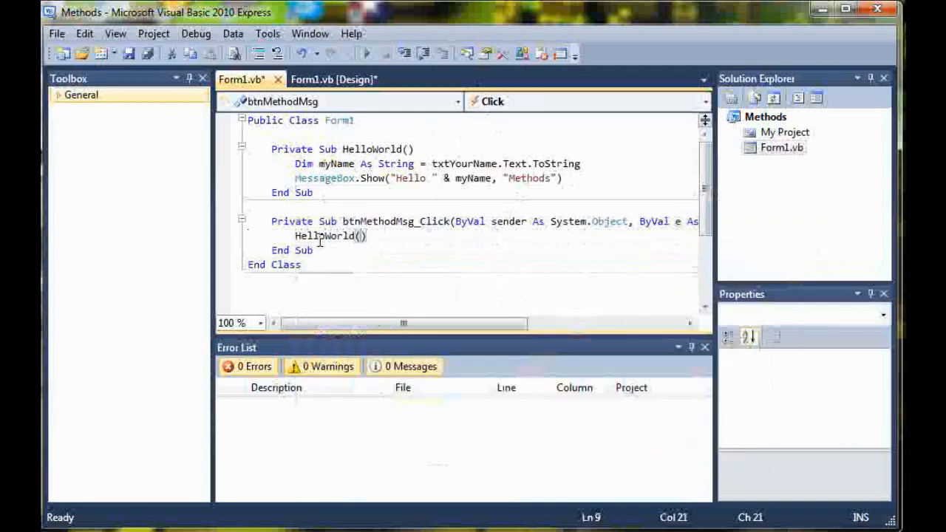
mouse_move(390, 148)
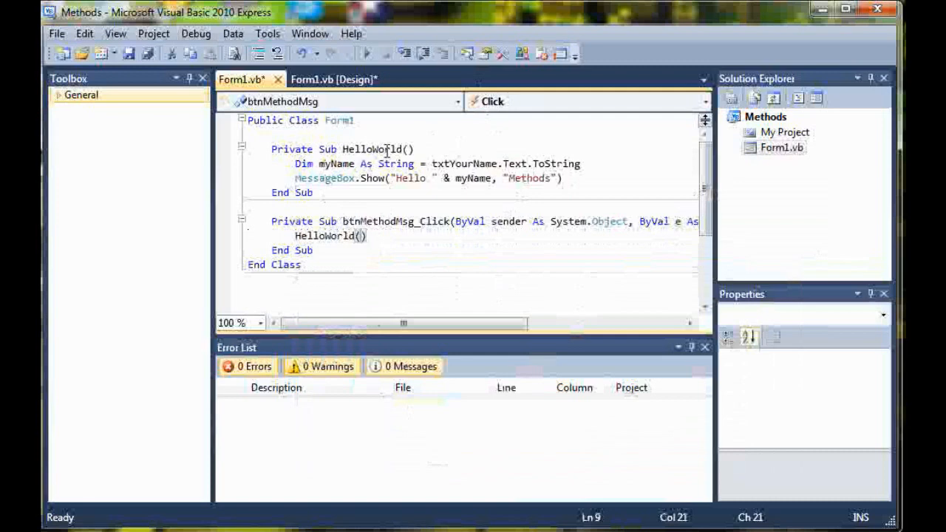
left_click(361, 53)
type("Sam")
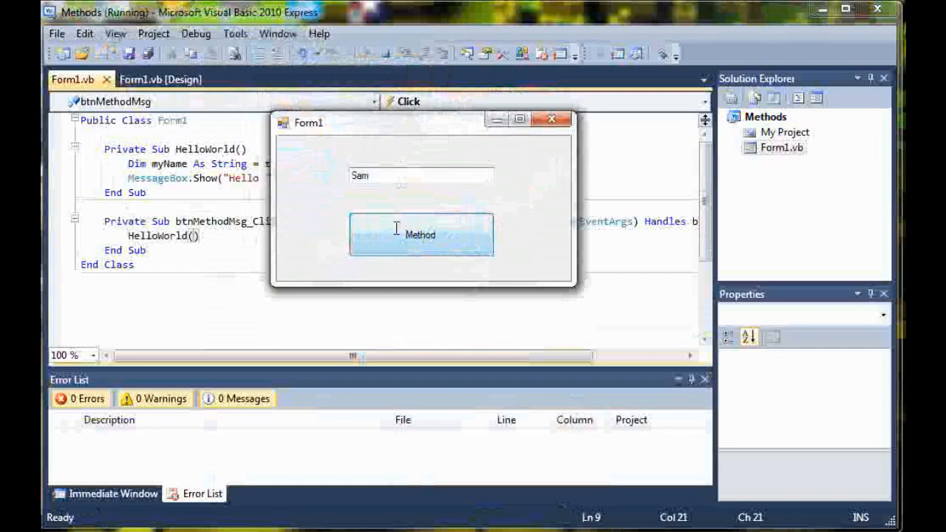
Click the Method button and dismiss the Hello Sam message box titled Methods.
left_click(420, 233)
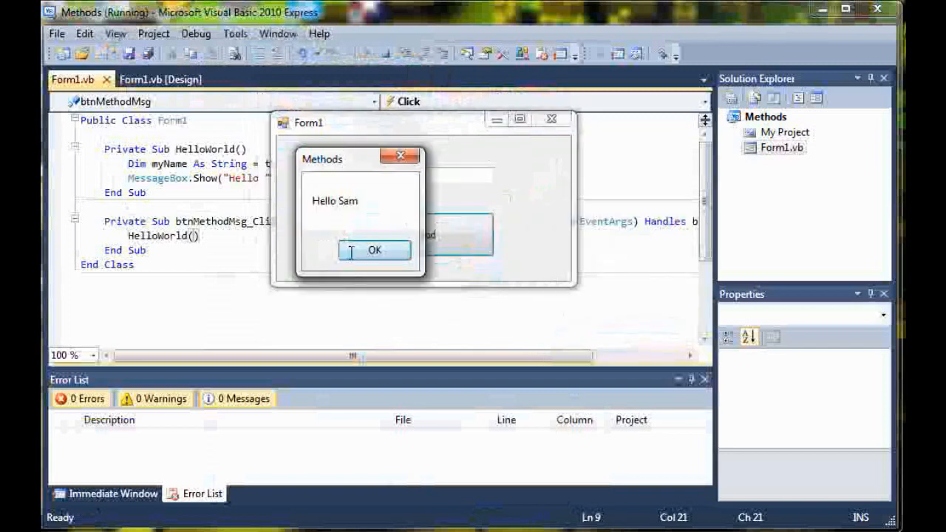
left_click(375, 250)
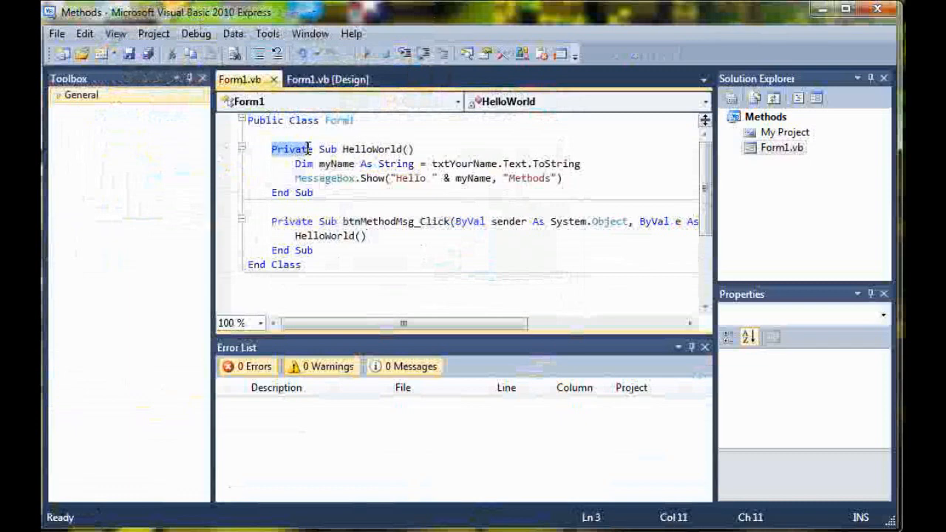
double_click(328, 148)
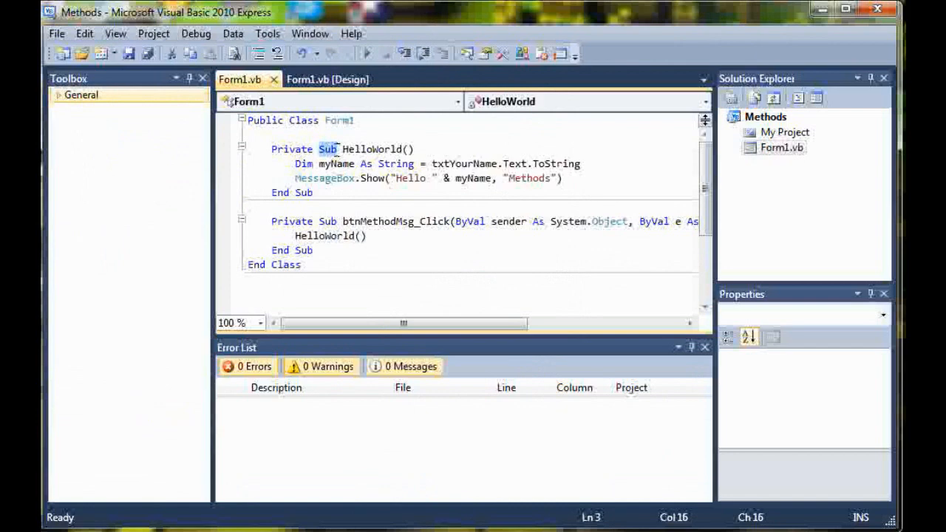
mouse_move(361, 149)
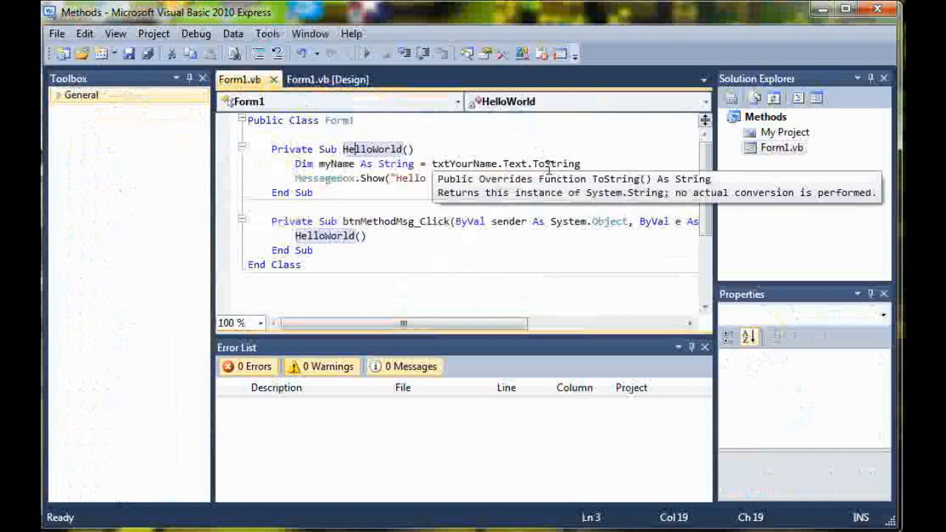
mouse_move(544, 159)
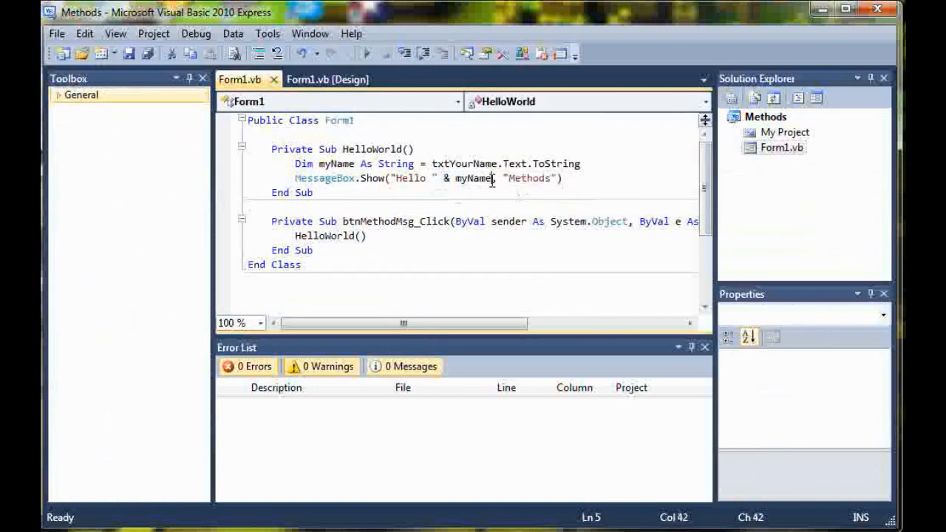
double_click(472, 177)
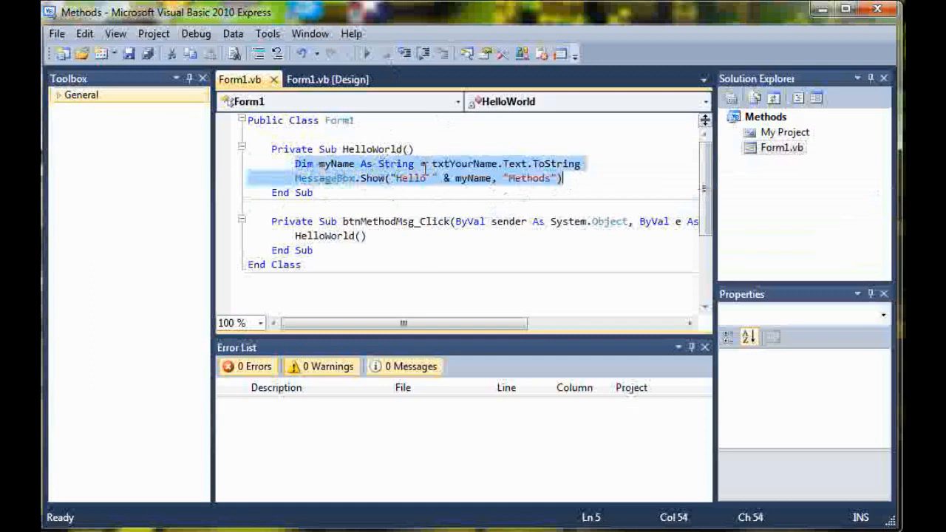
mouse_move(321, 148)
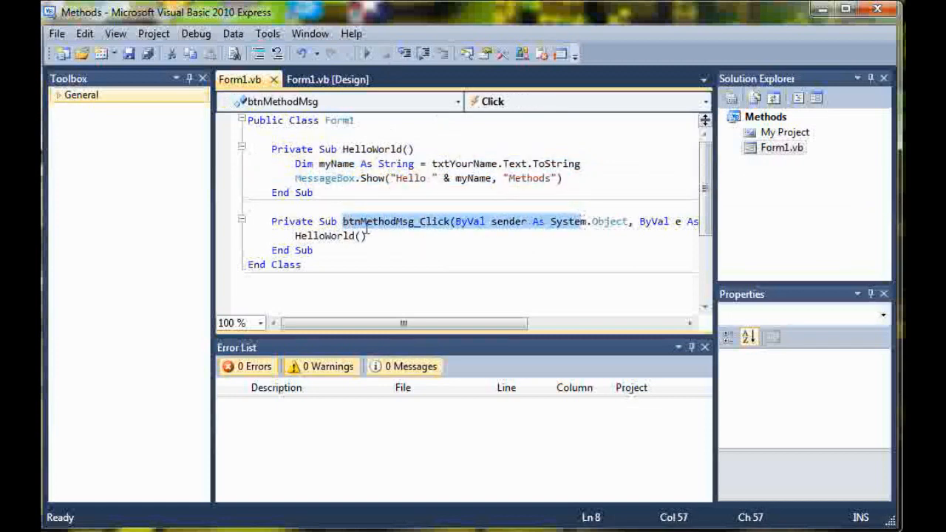
left_click(362, 236)
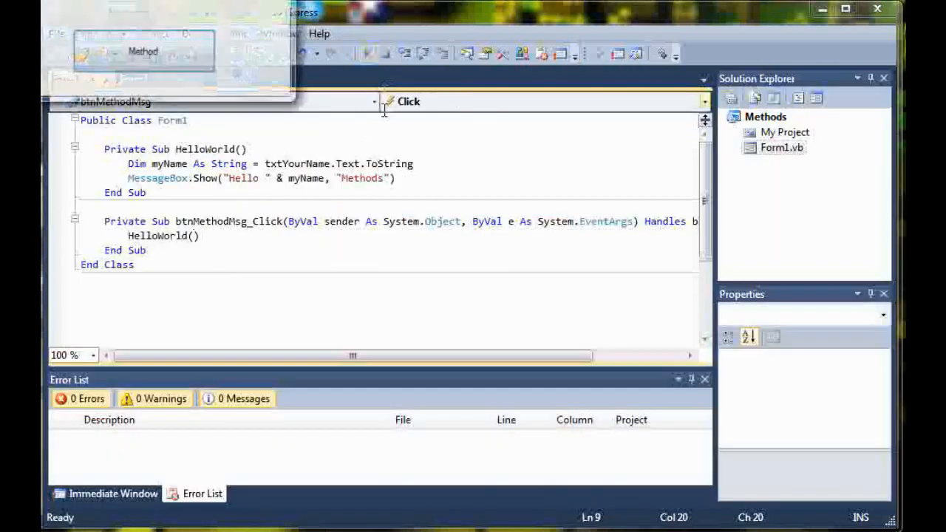
Run the app with F5, trigger the Hello Sam message box and dismiss it.
key("F5")
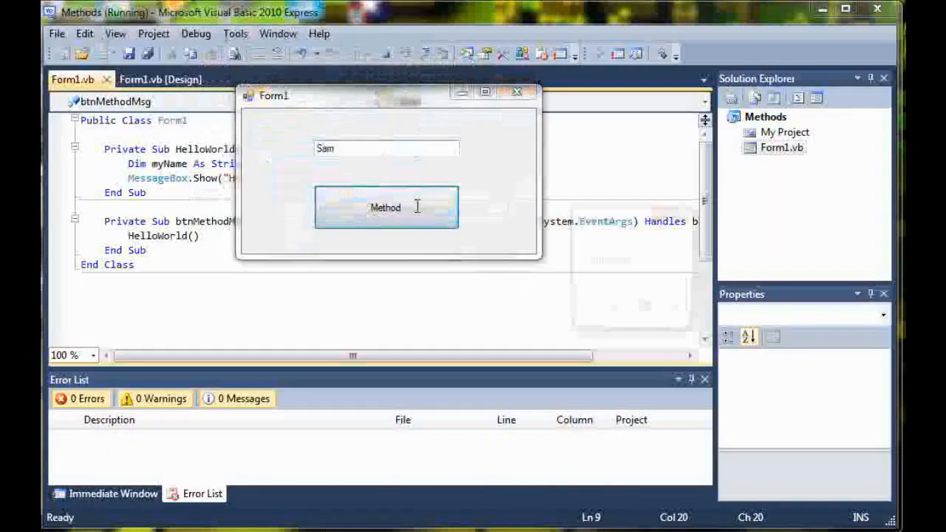
left_click(386, 207)
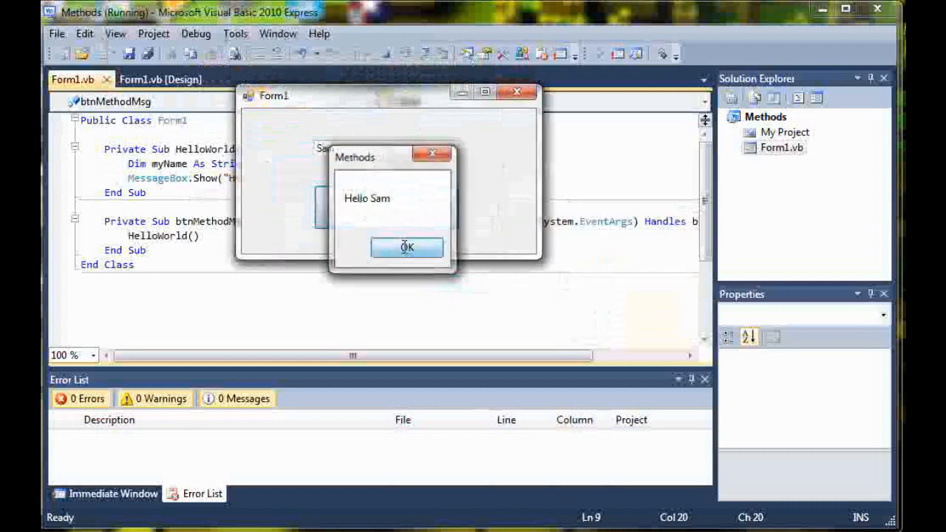
left_click(407, 247)
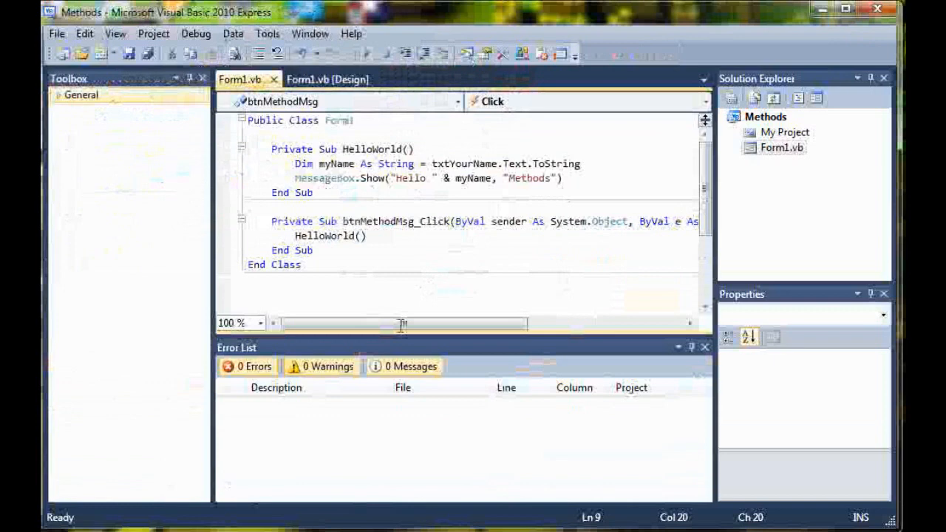
left_click_drag(402, 322, 417, 322)
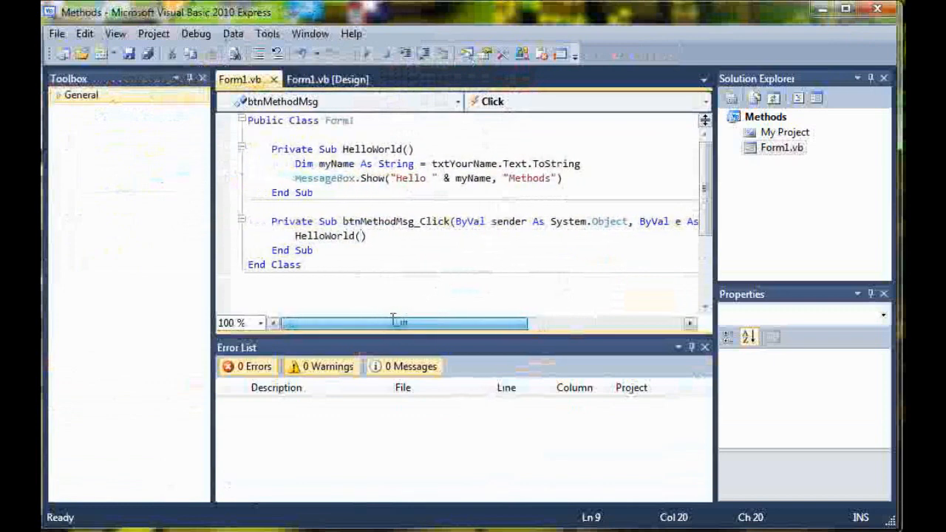
mouse_move(392, 320)
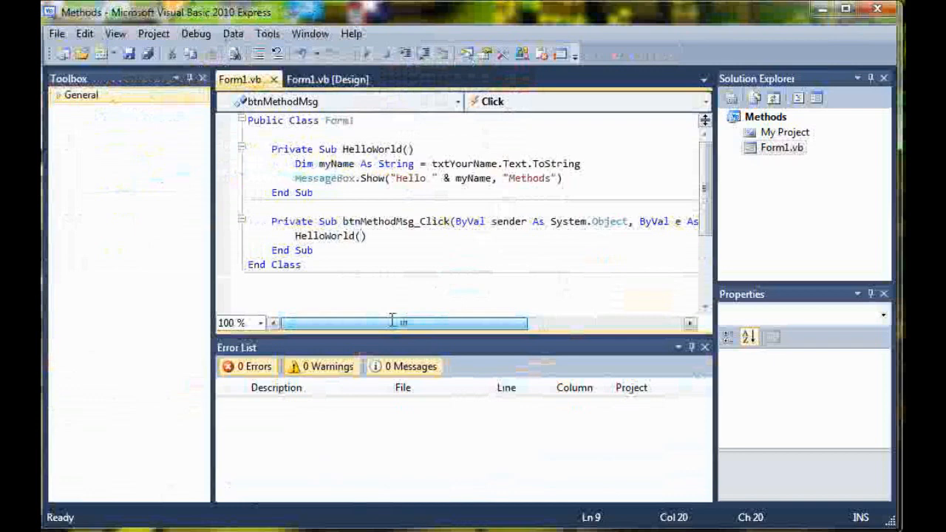
mouse_move(387, 321)
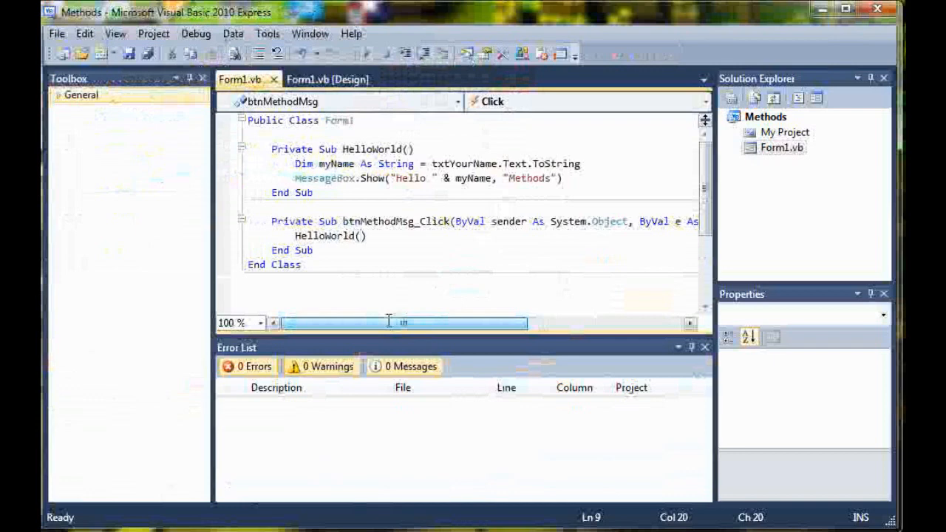